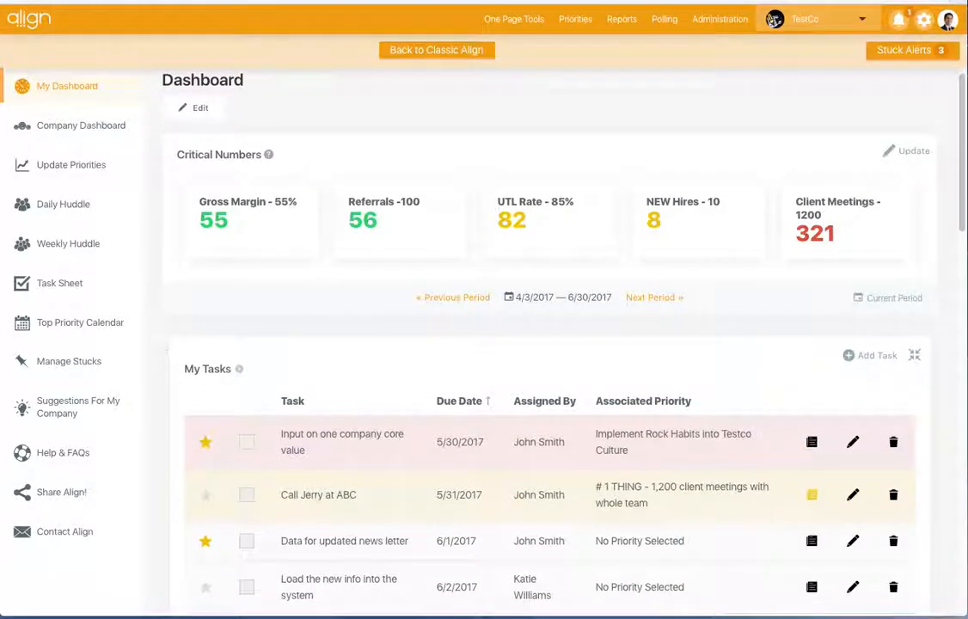
- Star the 'Load the new info into the system' task in My Tasks
{"action": "scroll", "scroll_direction": "down", "scroll_amount": 3}
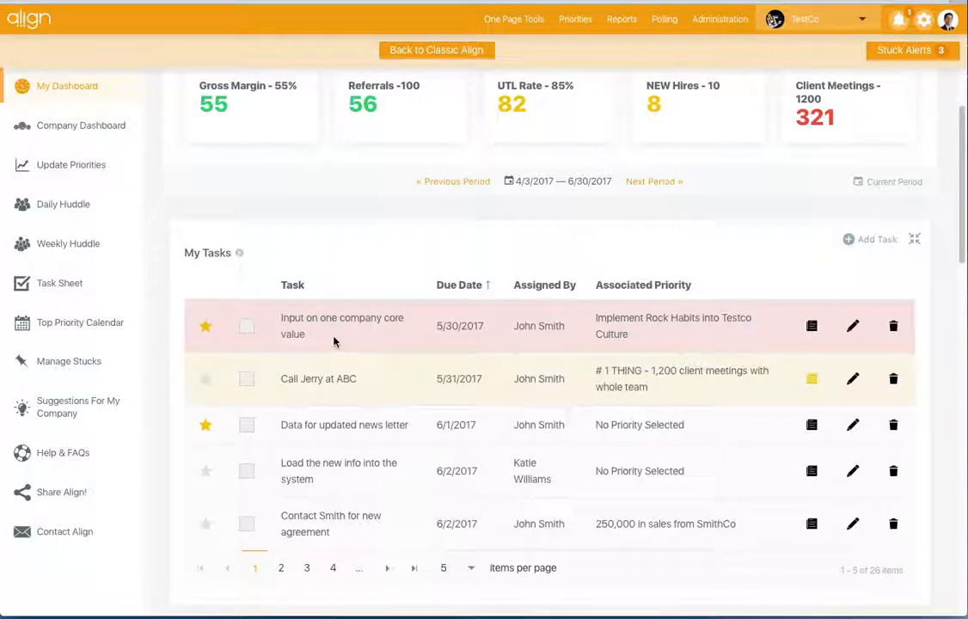
{"action": "mouse_move", "coordinate": [466, 348]}
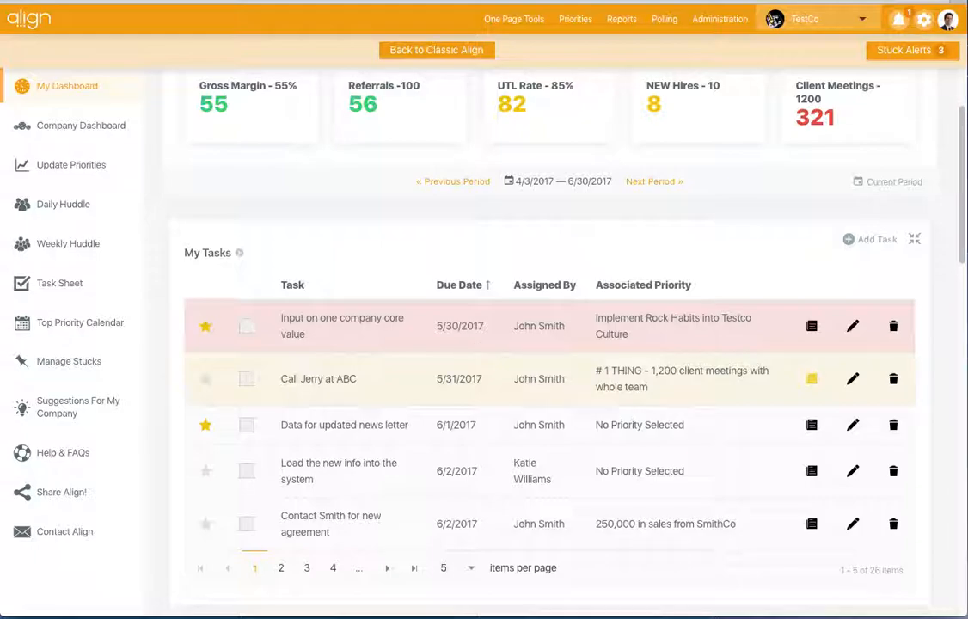
{"action": "mouse_move", "coordinate": [661, 344]}
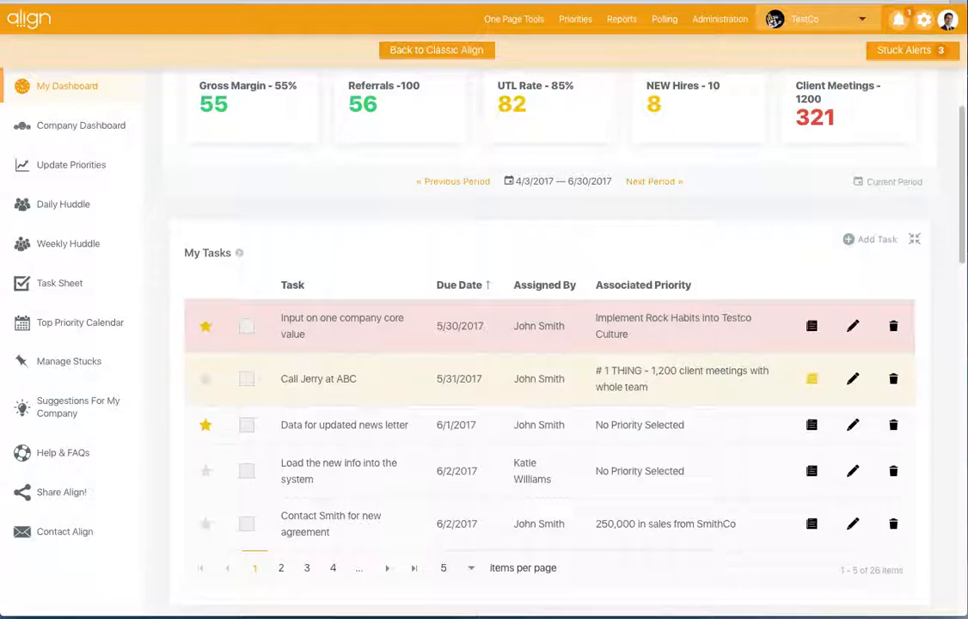
{"action": "mouse_move", "coordinate": [664, 344]}
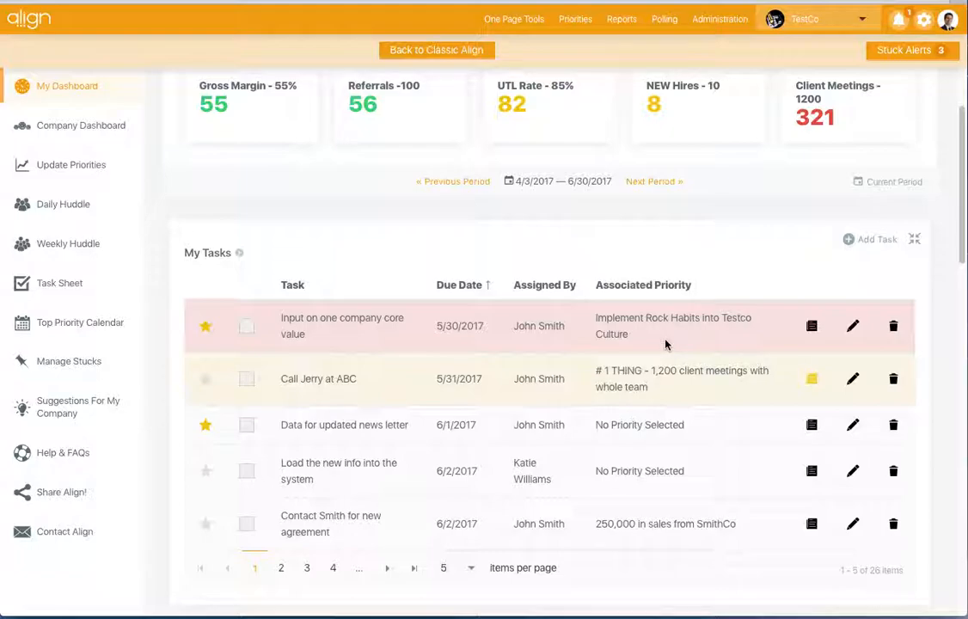
{"action": "mouse_move", "coordinate": [688, 344]}
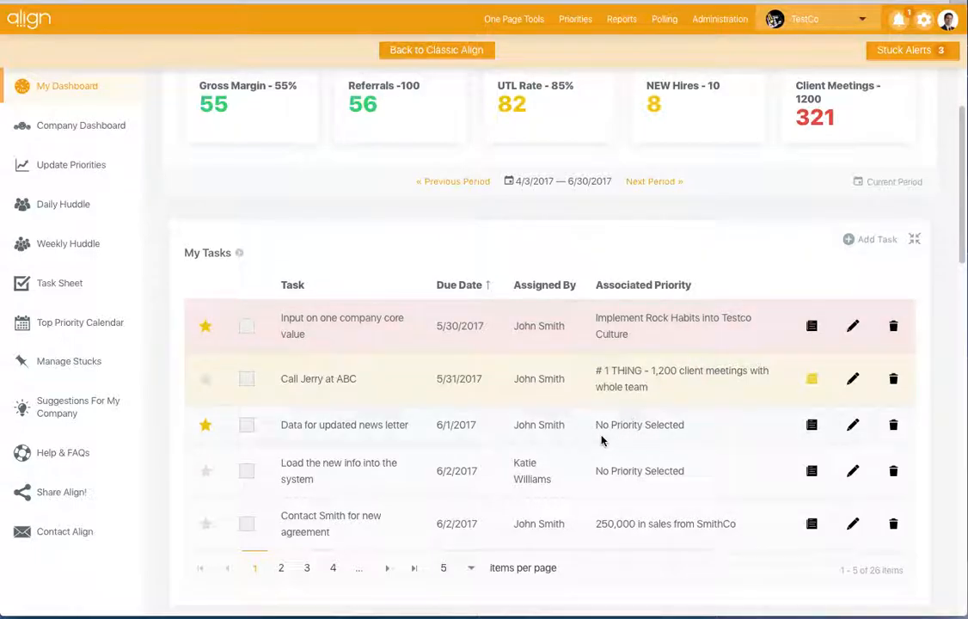
{"action": "mouse_move", "coordinate": [678, 441]}
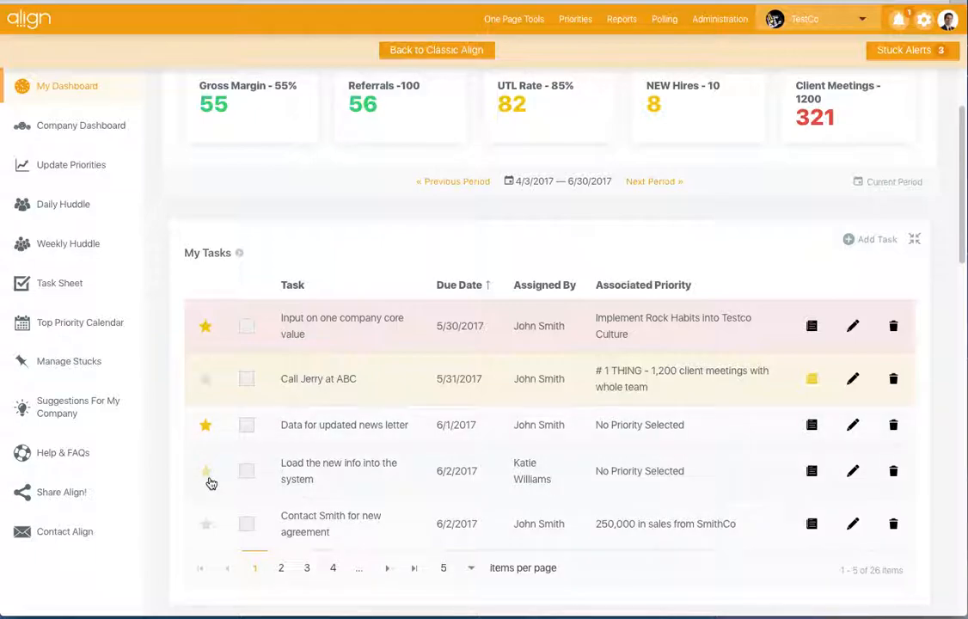
{"action": "left_click", "coordinate": [206, 472]}
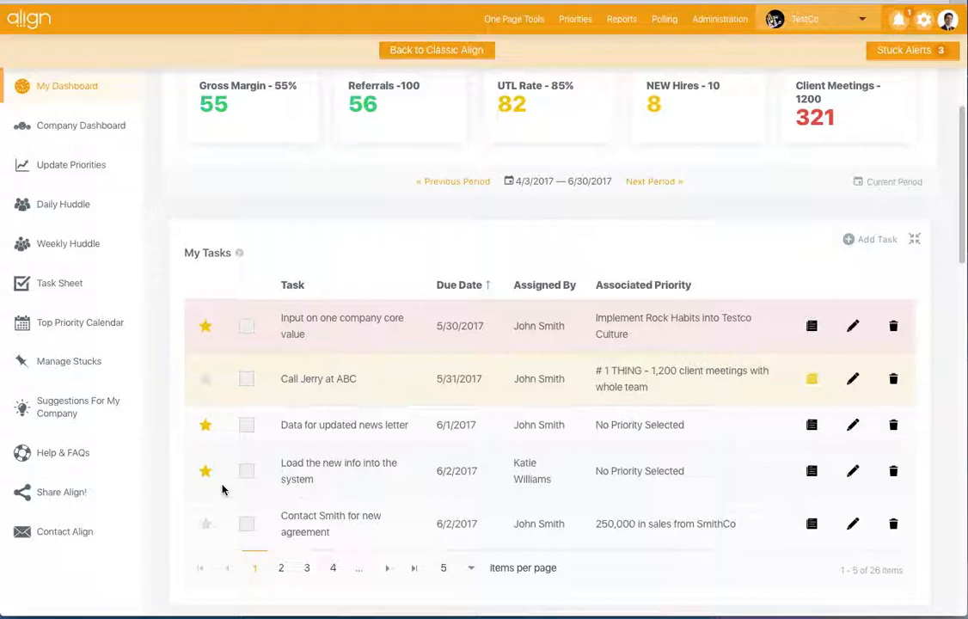
{"action": "mouse_move", "coordinate": [247, 392]}
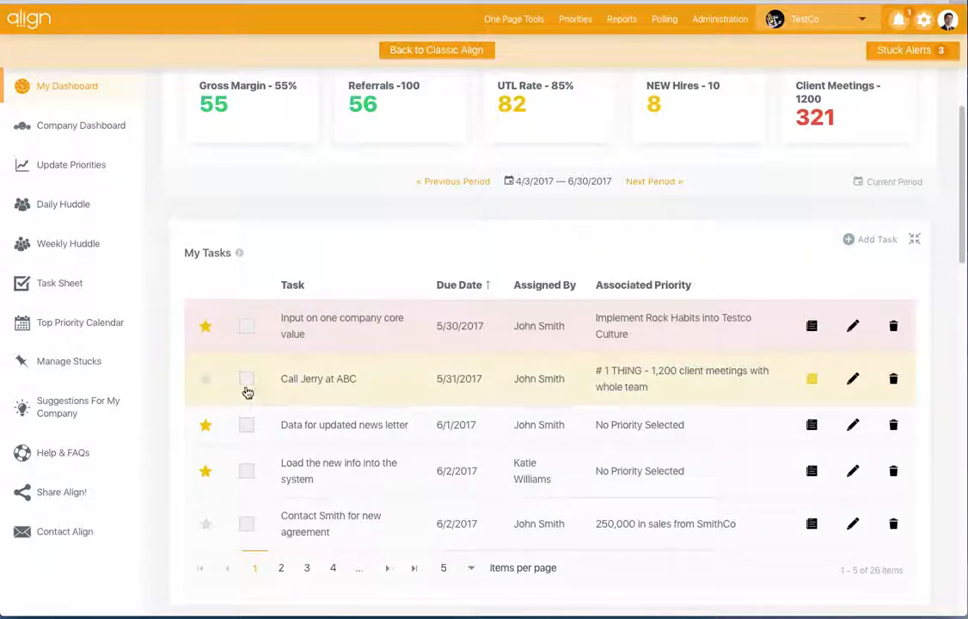
{"action": "mouse_move", "coordinate": [248, 378]}
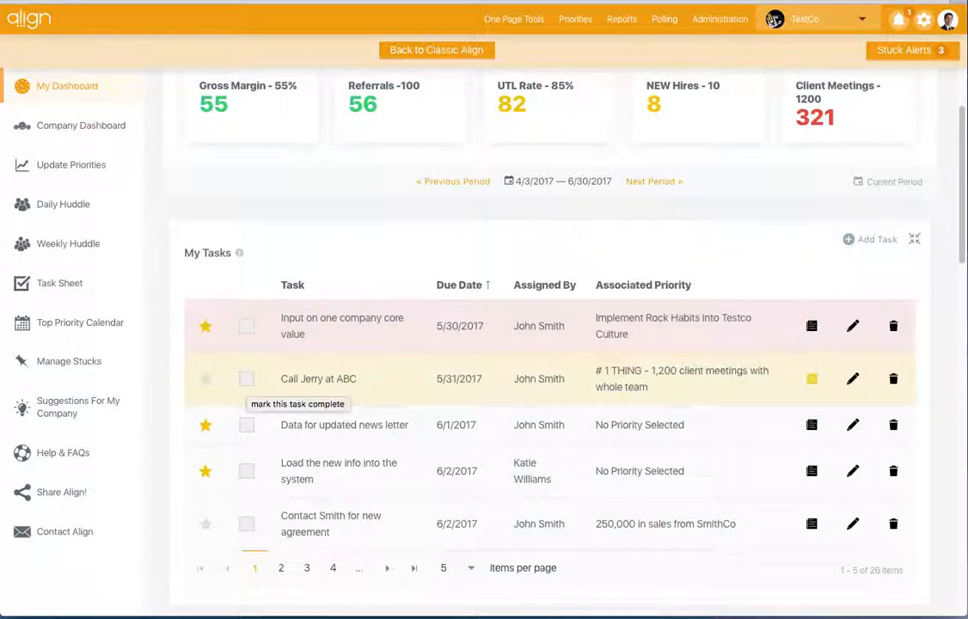
- Mark 'Call Jerry at ABC' complete and bring up an empty Add/Edit Task form
{"action": "left_click", "coordinate": [247, 379]}
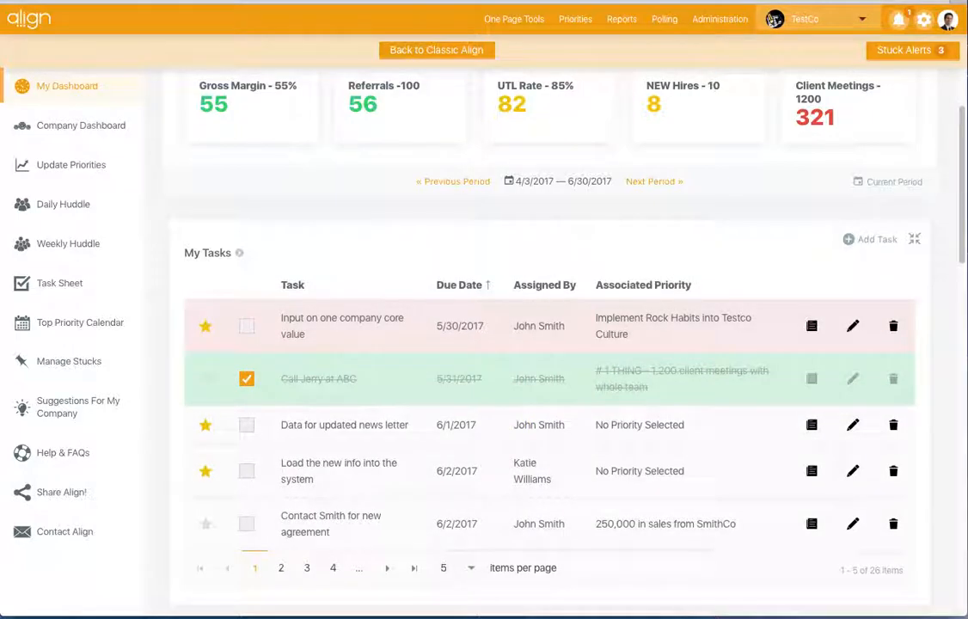
{"action": "mouse_move", "coordinate": [416, 396]}
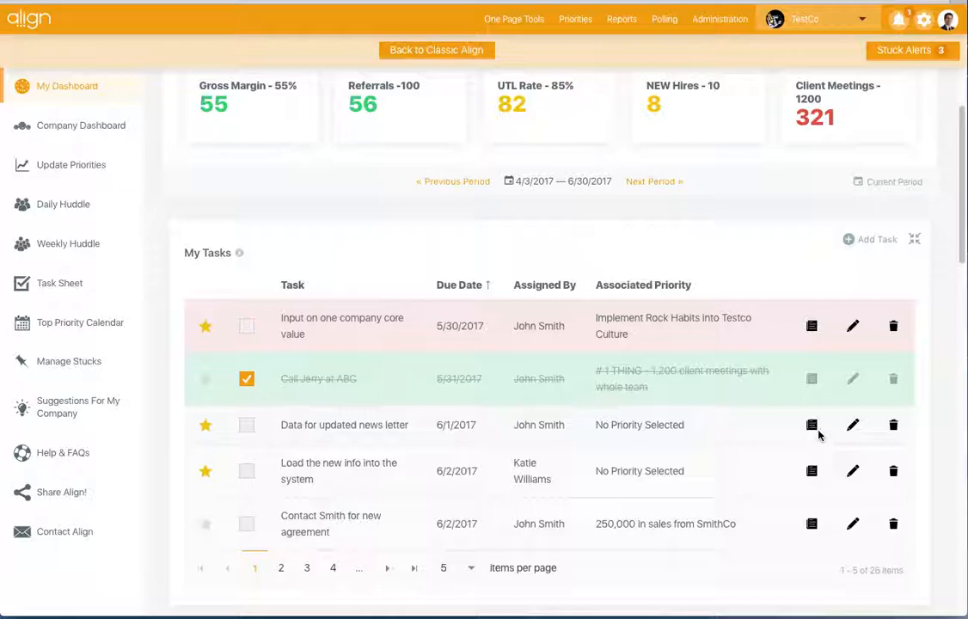
{"action": "mouse_move", "coordinate": [812, 425]}
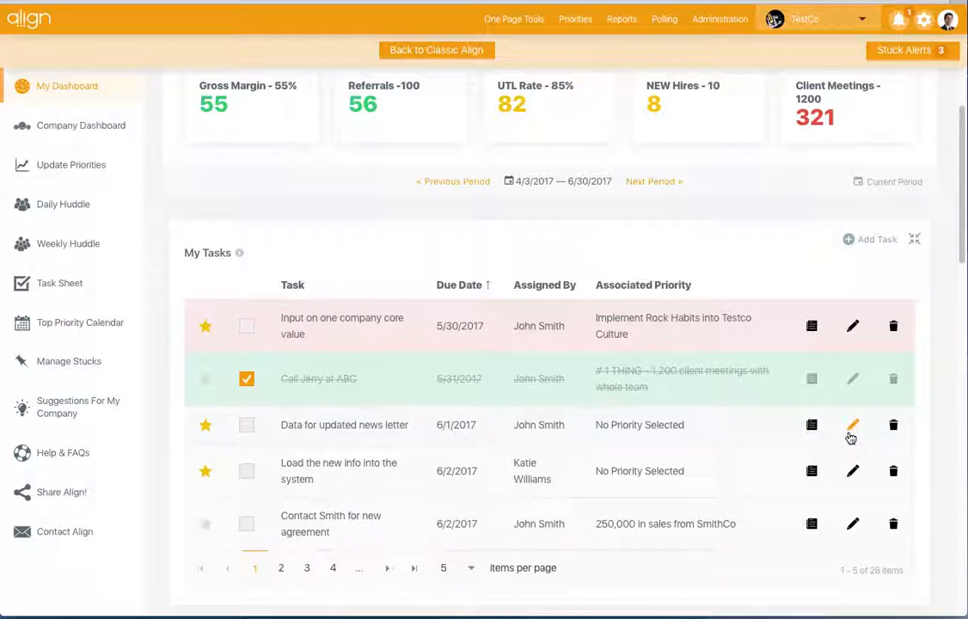
{"action": "mouse_move", "coordinate": [895, 424]}
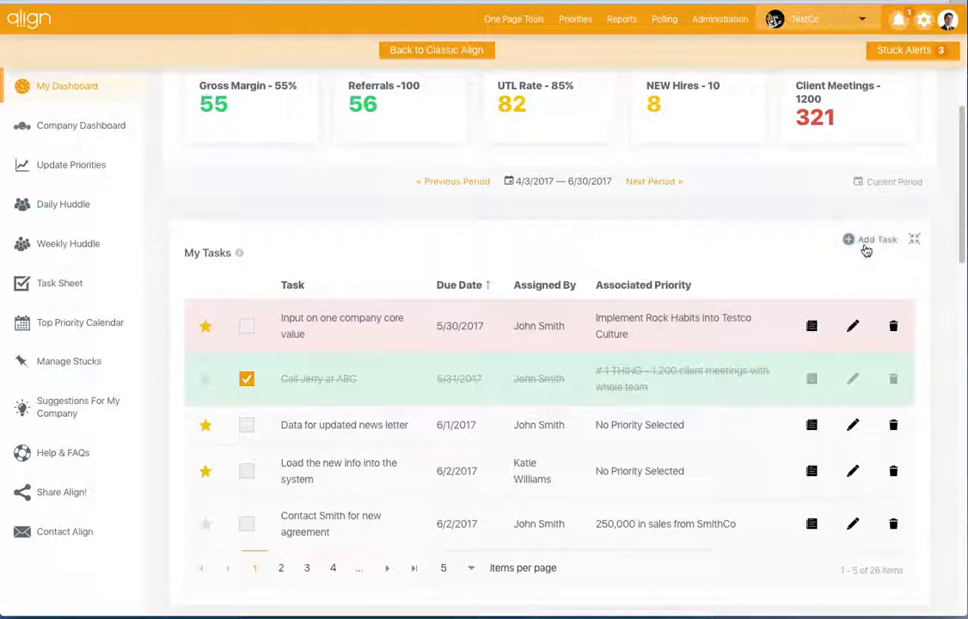
{"action": "left_click", "coordinate": [876, 239]}
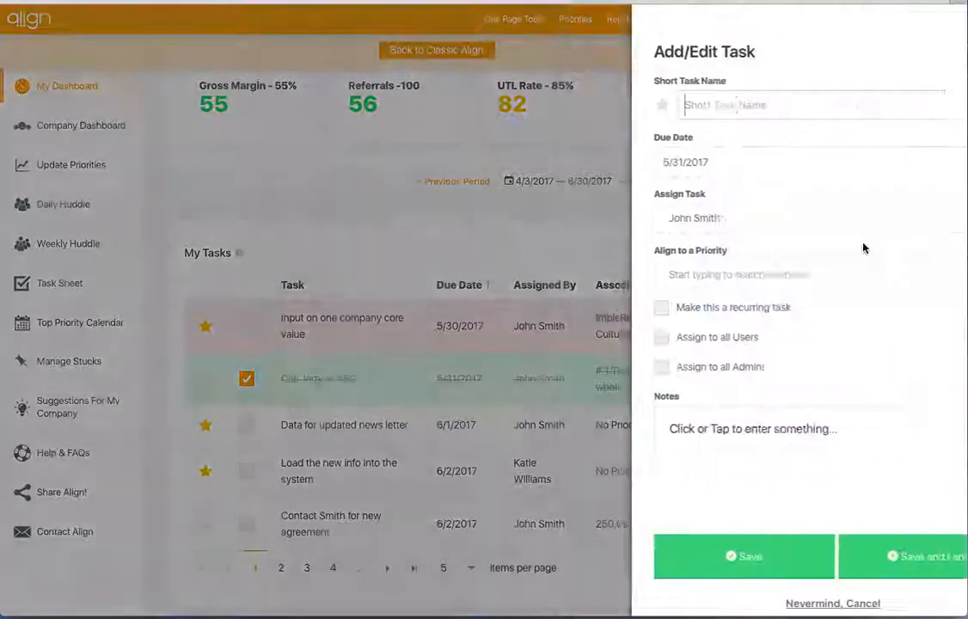